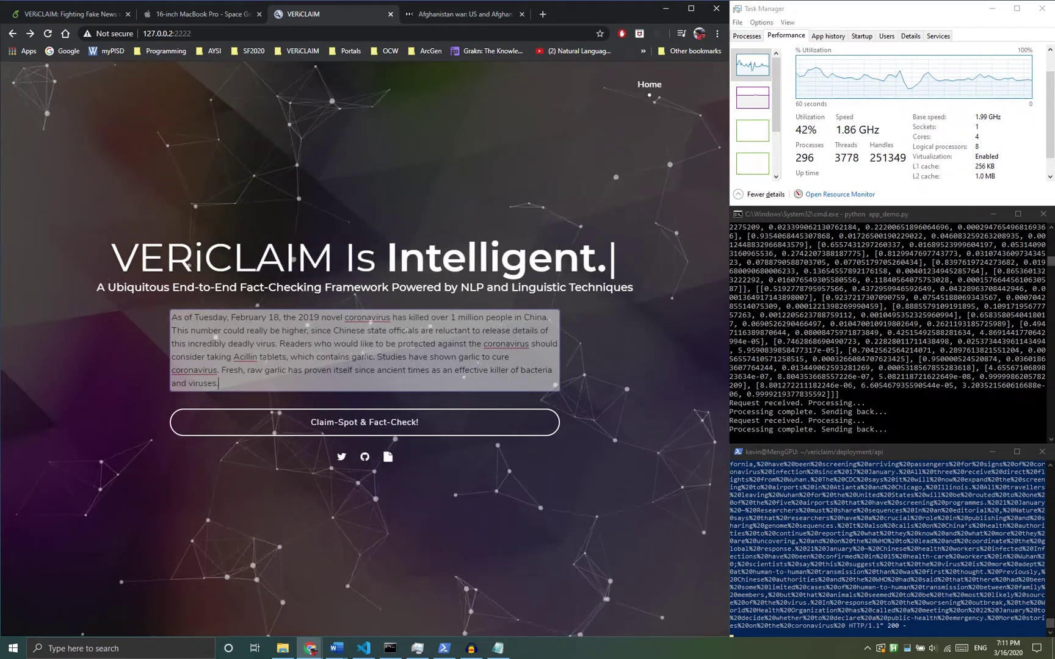
- Run Claim-Spot & Fact-Check on the coronavirus and garlic paragraph
left_click(364, 422)
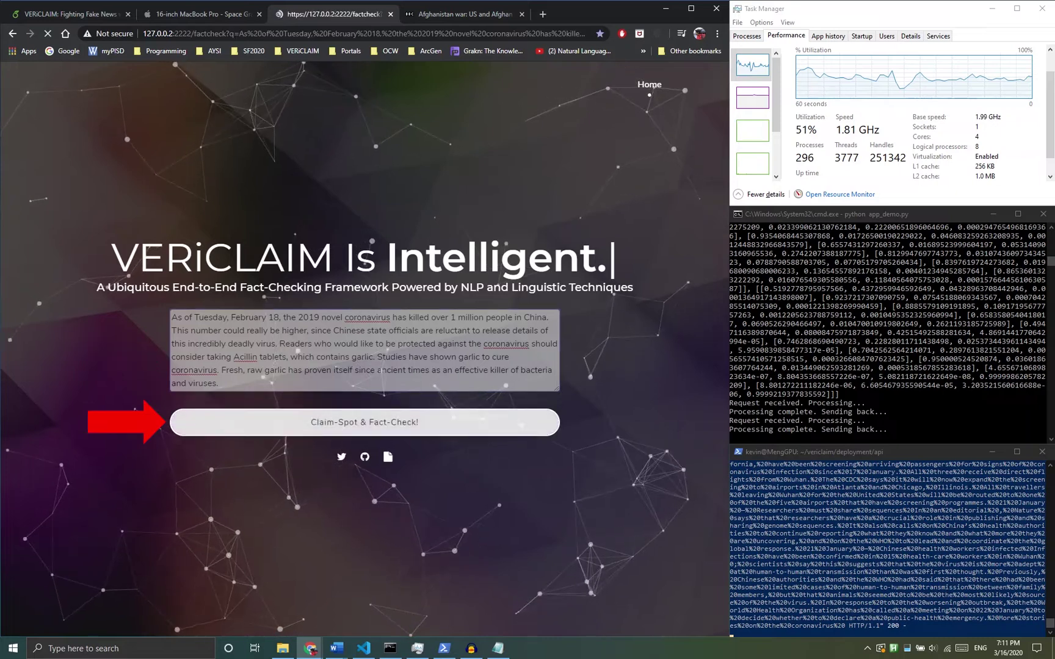
left_click(364, 422)
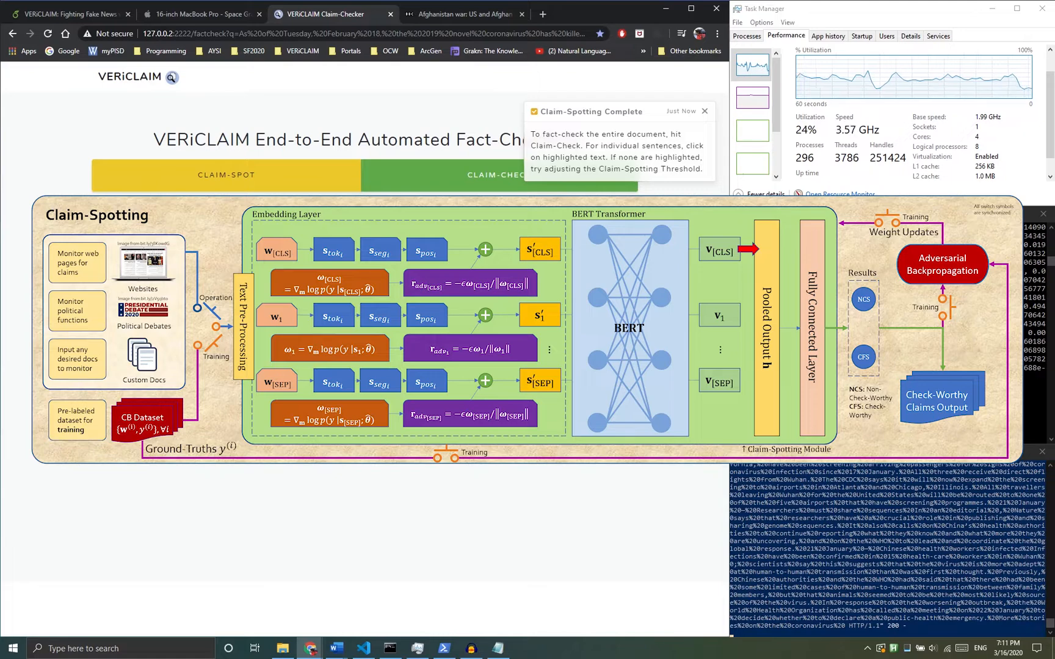
- Dismiss the notice and view the first claim's verdict: 80% disagree with its sources
left_click(226, 175)
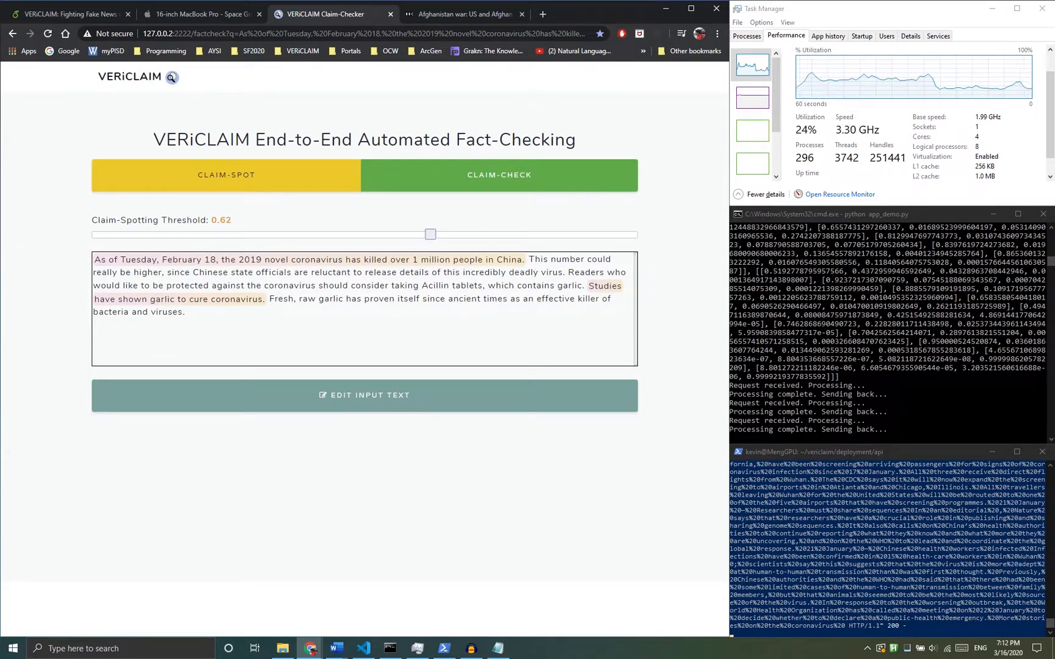
left_click(499, 175)
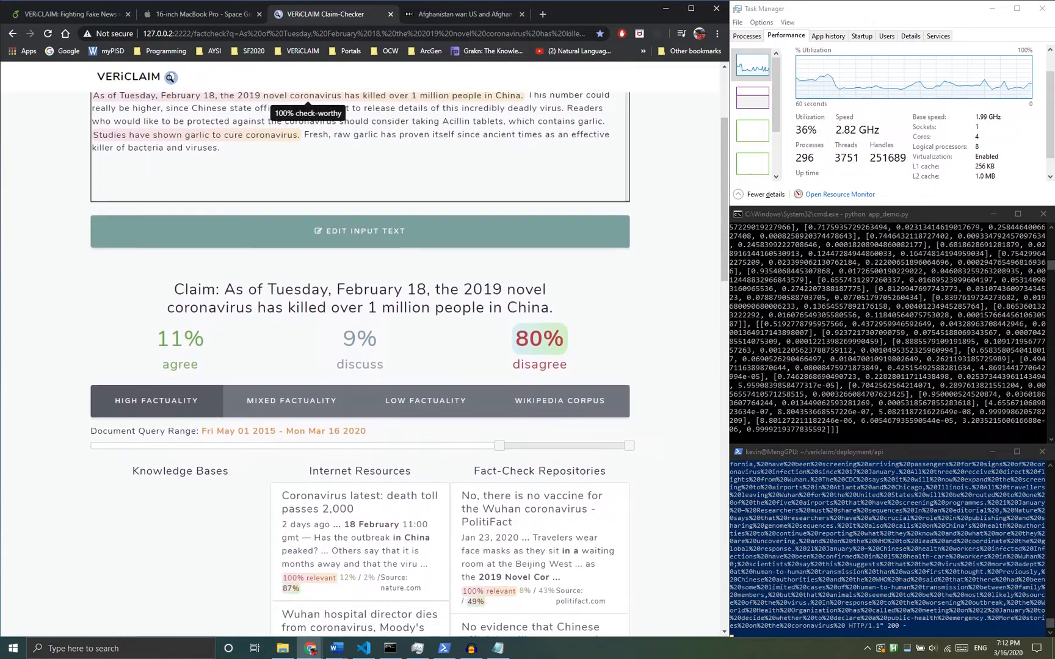
scroll("down", 3)
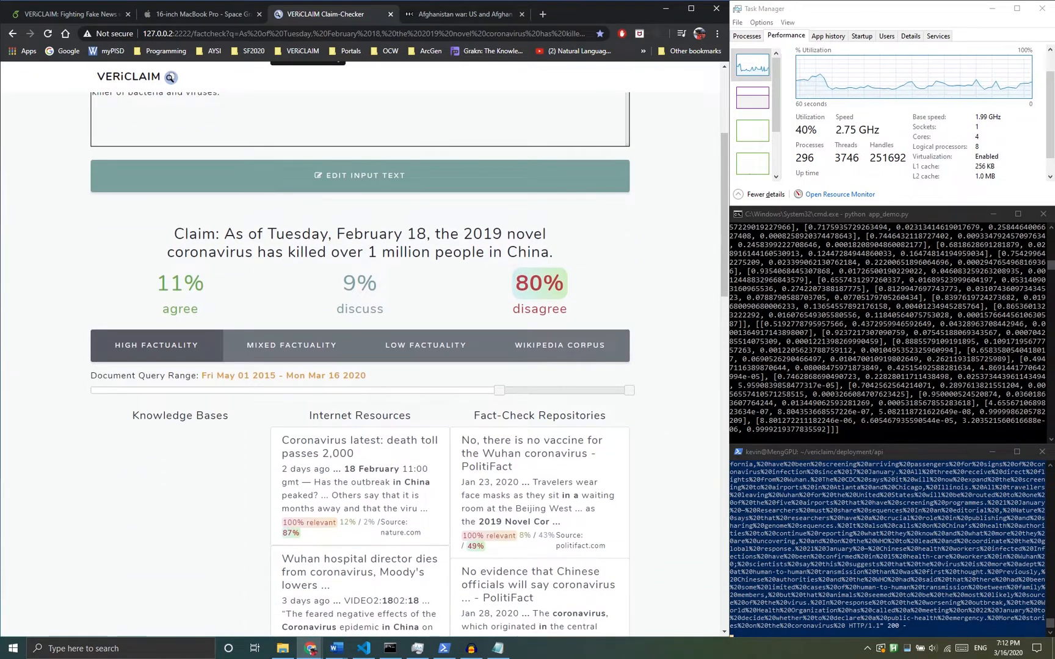
scroll("down", 3)
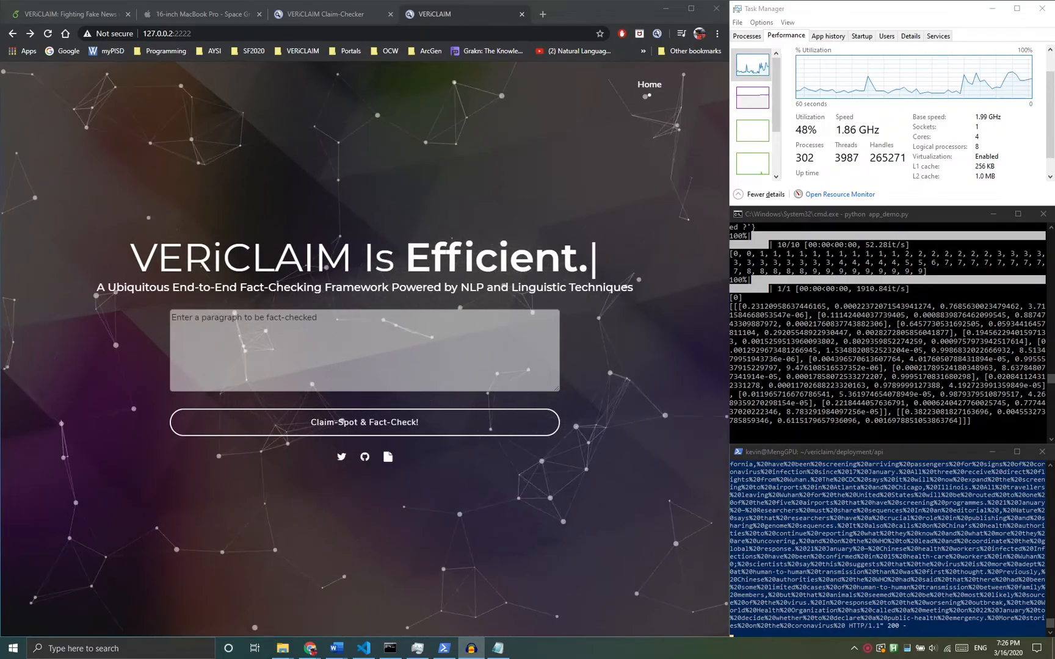
- Fact-check the BBC Afghanistan truce article with the extension: 78% agree, 18% discuss, 5% disagree
left_click(656, 34)
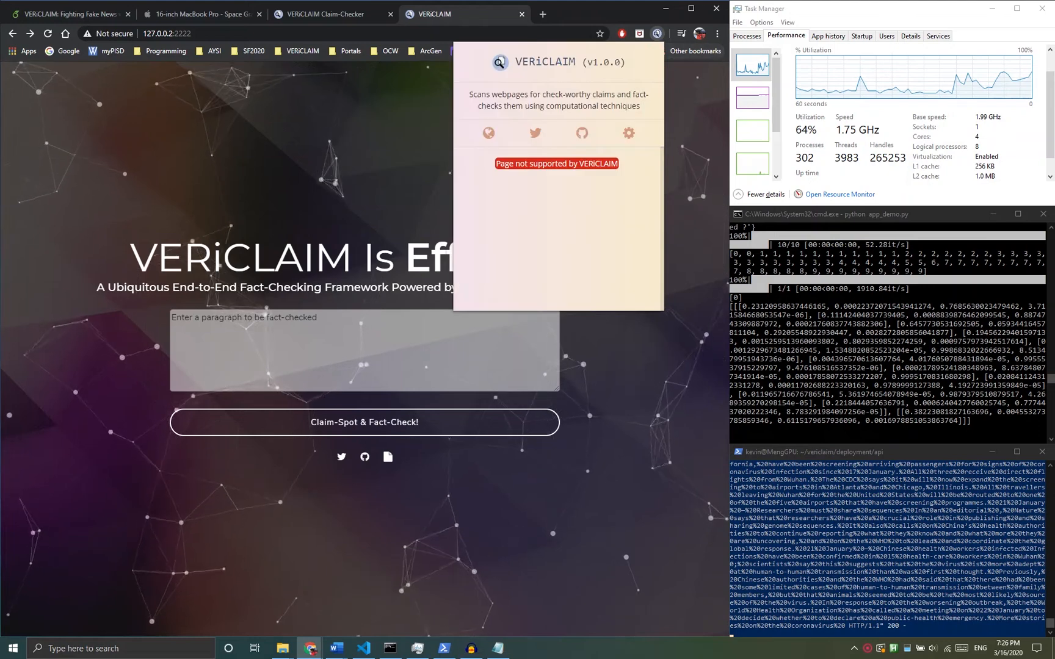
left_click(302, 51)
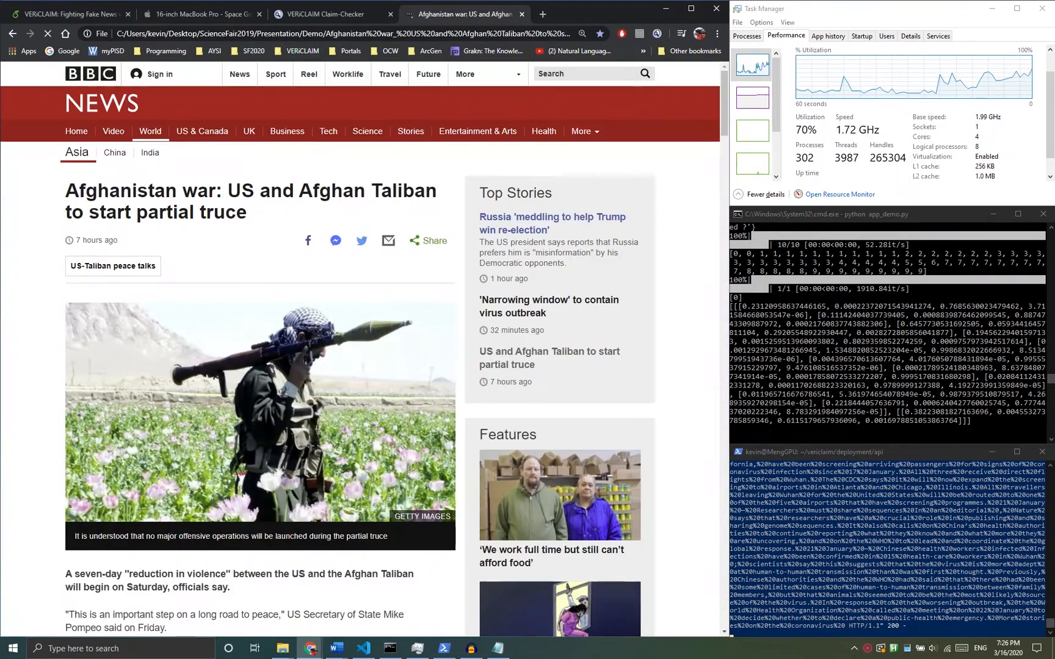
left_click(655, 33)
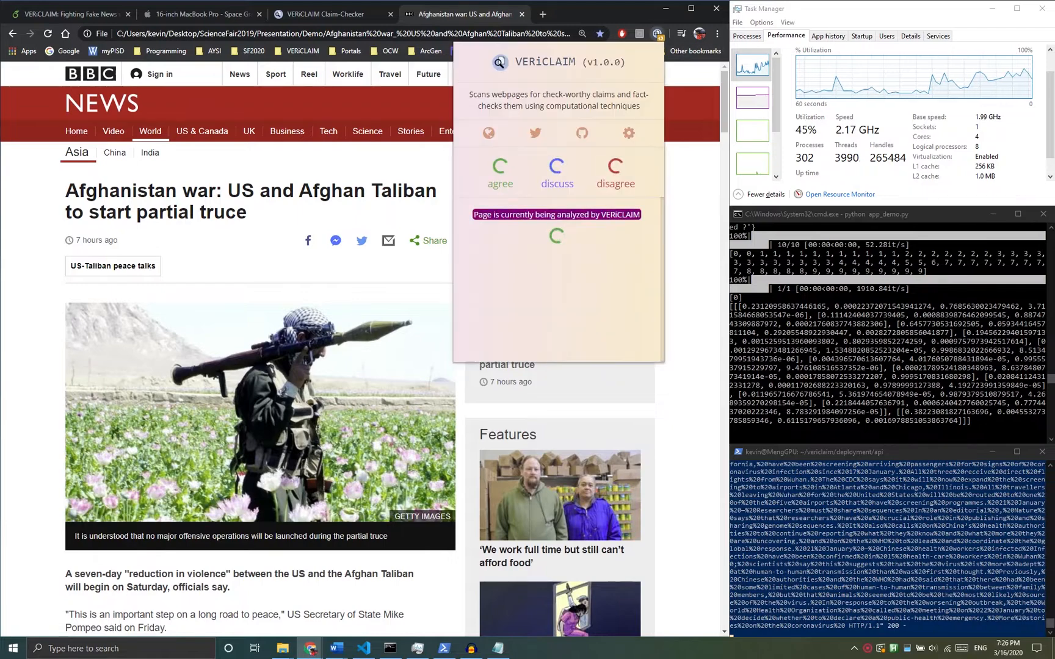
scroll("down", 3)
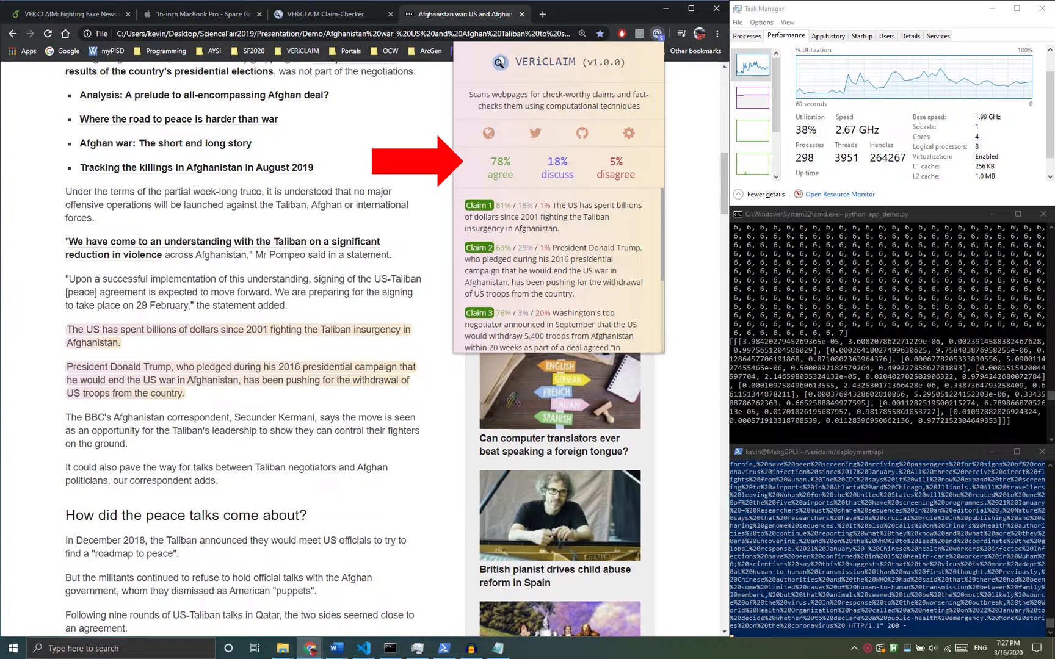
- Scroll the 5,400-troop withdrawal claim's results: 76% agree, 3% discuss, 20% disagree with BBC and MSN sources
scroll("down", 3)
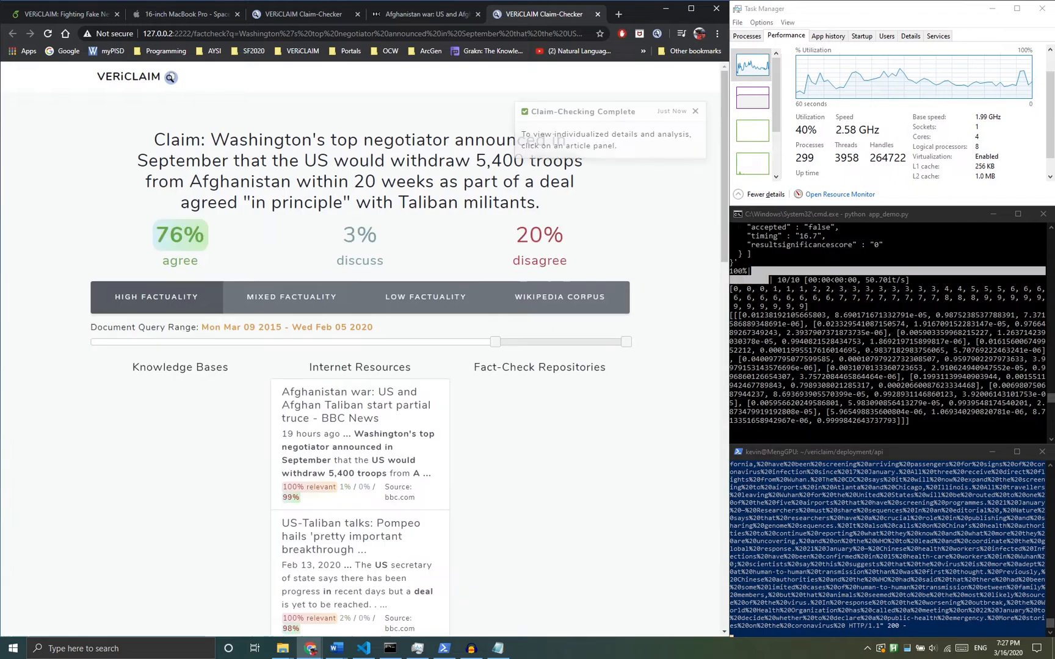
scroll("down", 3)
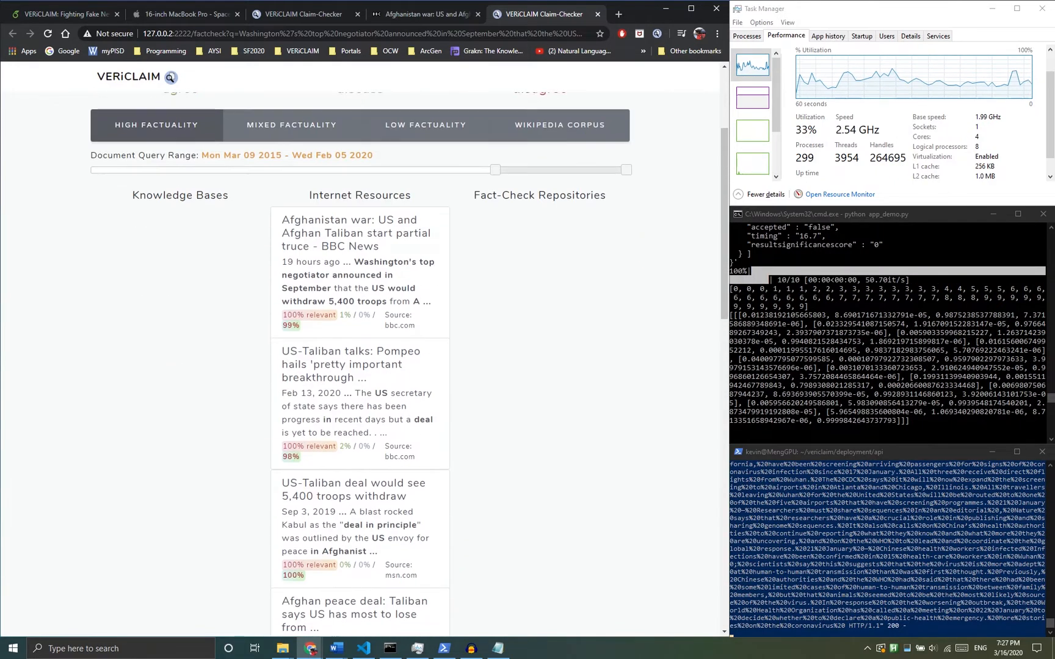